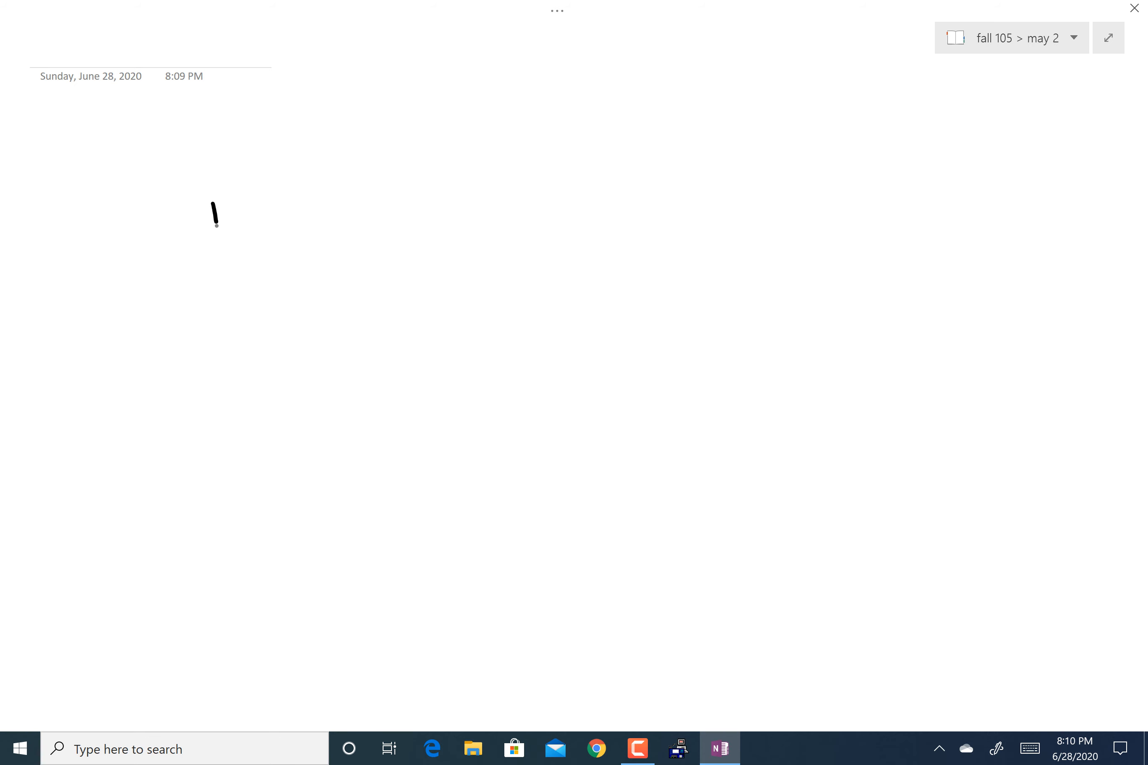
- Handwrite nCr on the page and a binomial symbol with n over x in parentheses to its right
{"action": "left_click_drag", "start_coordinate": [213, 220], "coordinate": [307, 194]}
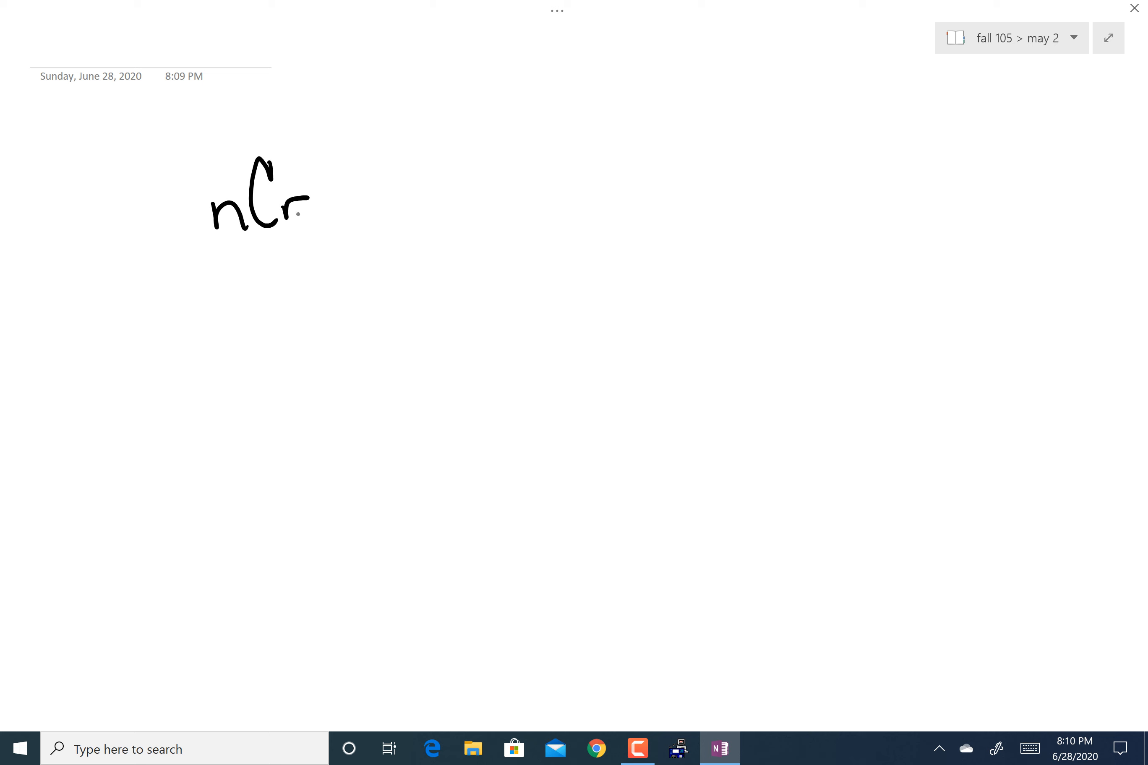
{"action": "left_click_drag", "start_coordinate": [613, 110], "coordinate": [613, 268]}
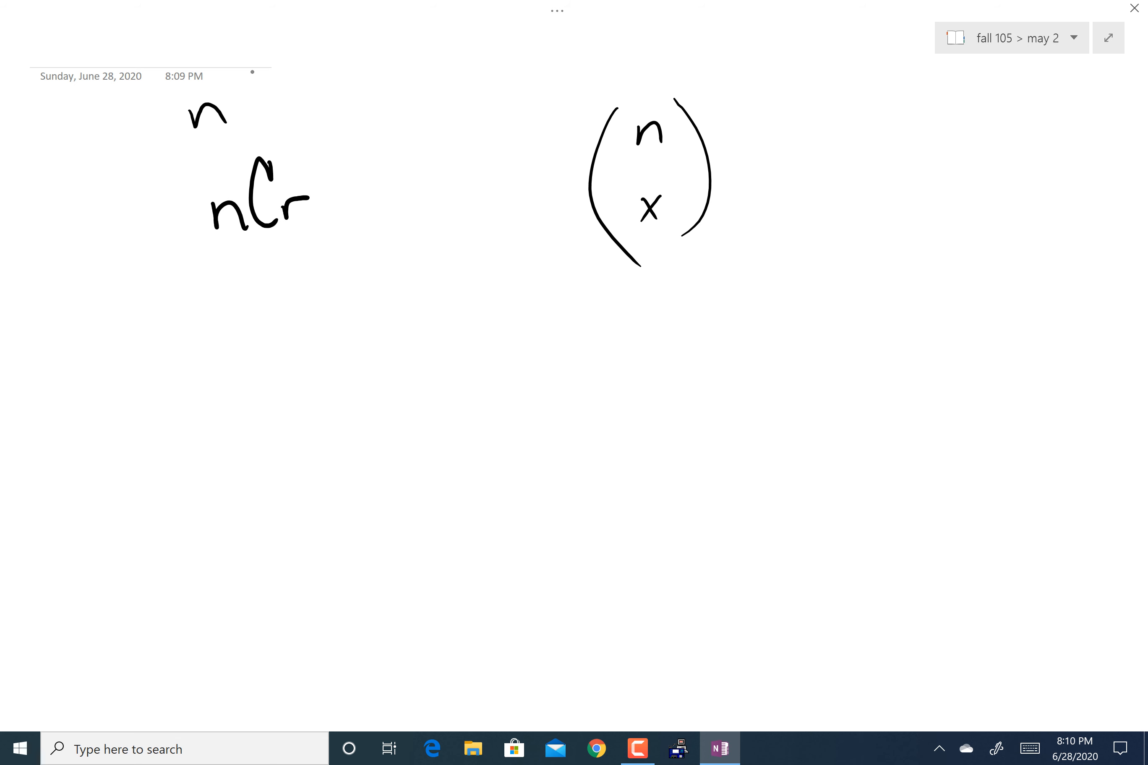
- Write nCx above nCr, underline both notations, and thicken strokes beneath the binomial symbol
{"action": "left_click_drag", "start_coordinate": [187, 117], "coordinate": [289, 142]}
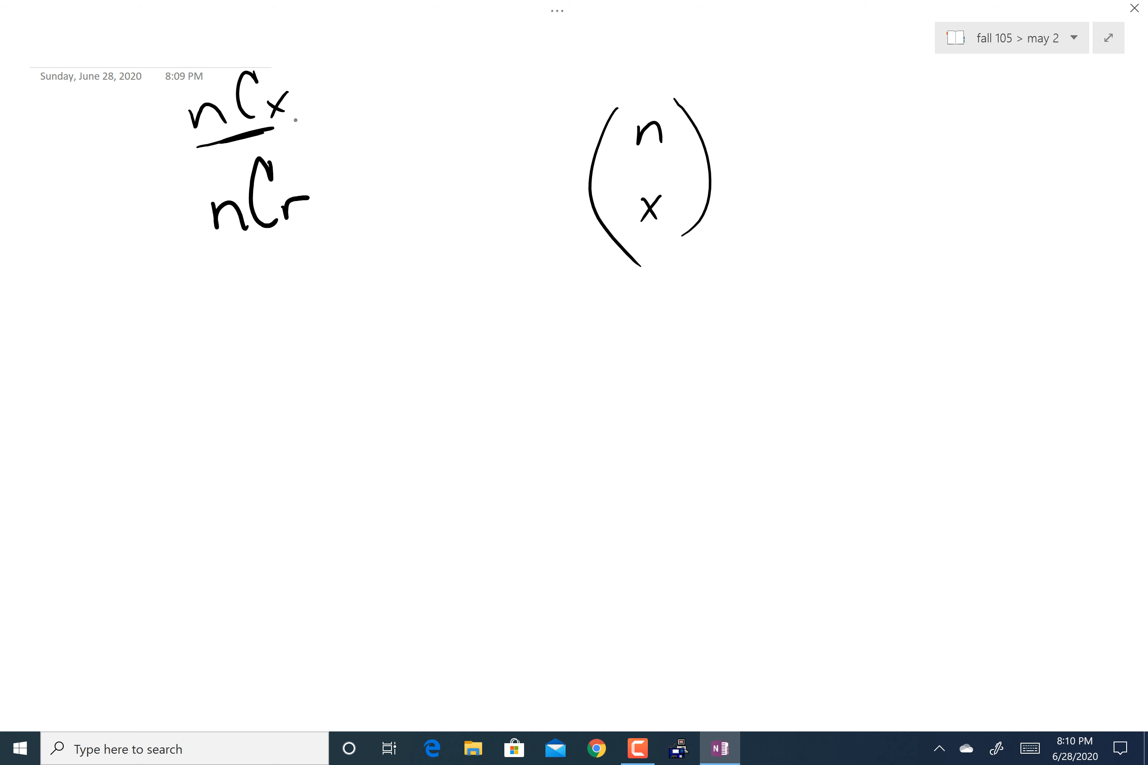
{"action": "left_click_drag", "start_coordinate": [608, 234], "coordinate": [659, 260]}
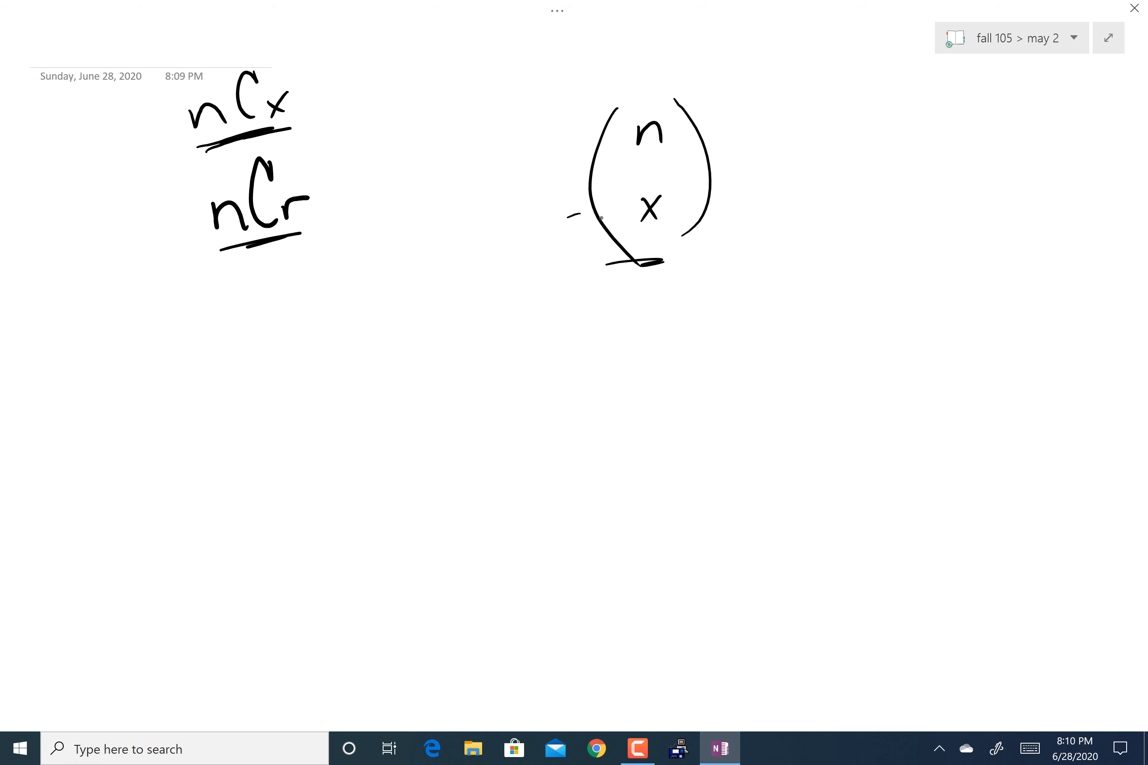
{"action": "left_click_drag", "start_coordinate": [608, 254], "coordinate": [674, 255]}
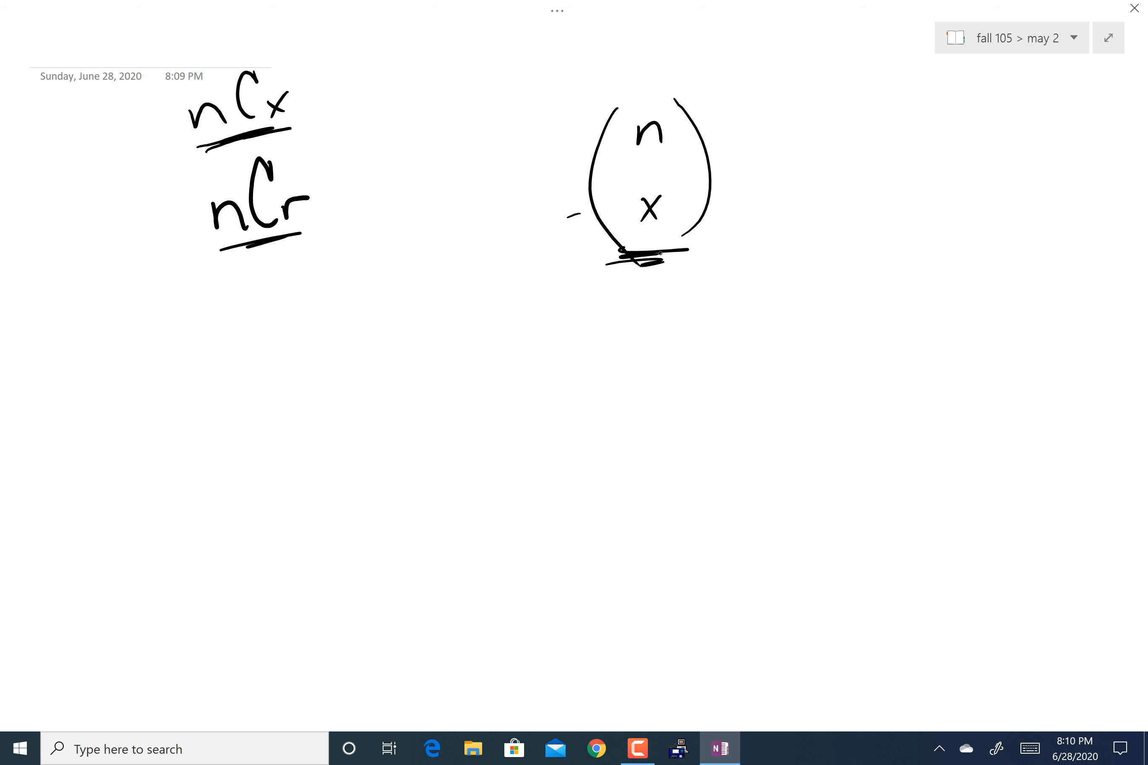
{"action": "left_click_drag", "start_coordinate": [352, 198], "coordinate": [454, 132]}
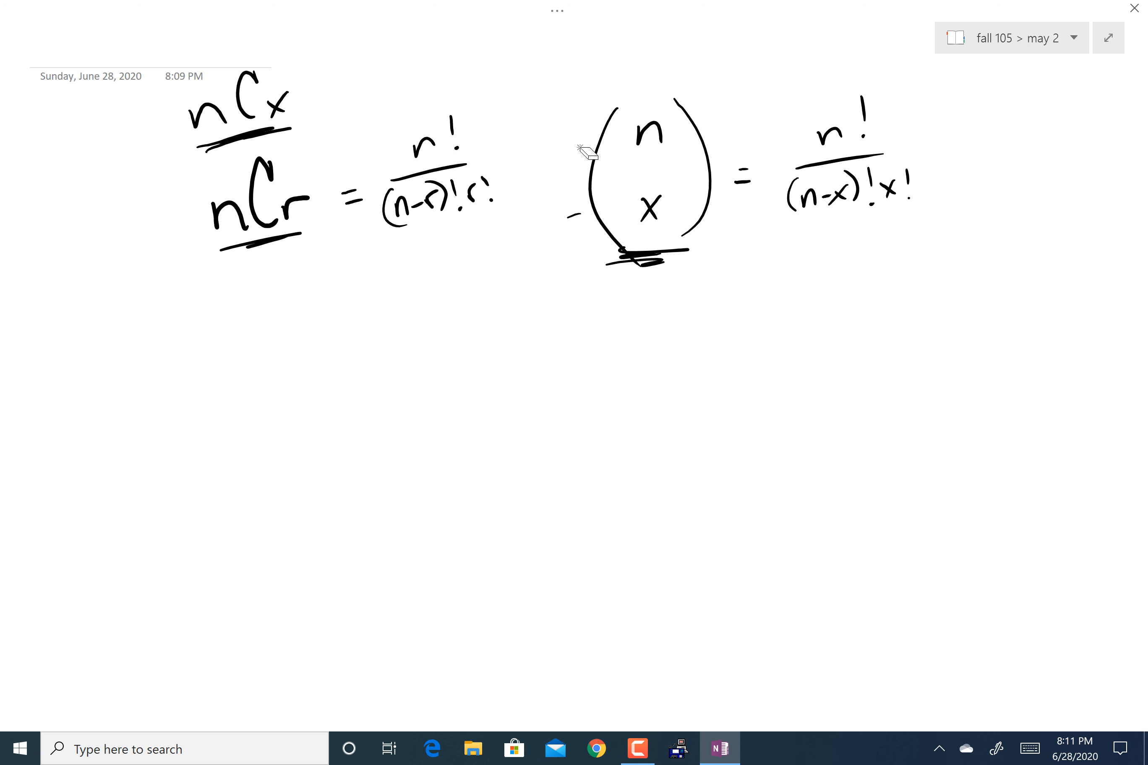
- Erase the binomial's left parenthesis and stray dash, then redraw it cleanly around n and x
{"action": "left_click_drag", "start_coordinate": [586, 150], "coordinate": [596, 274]}
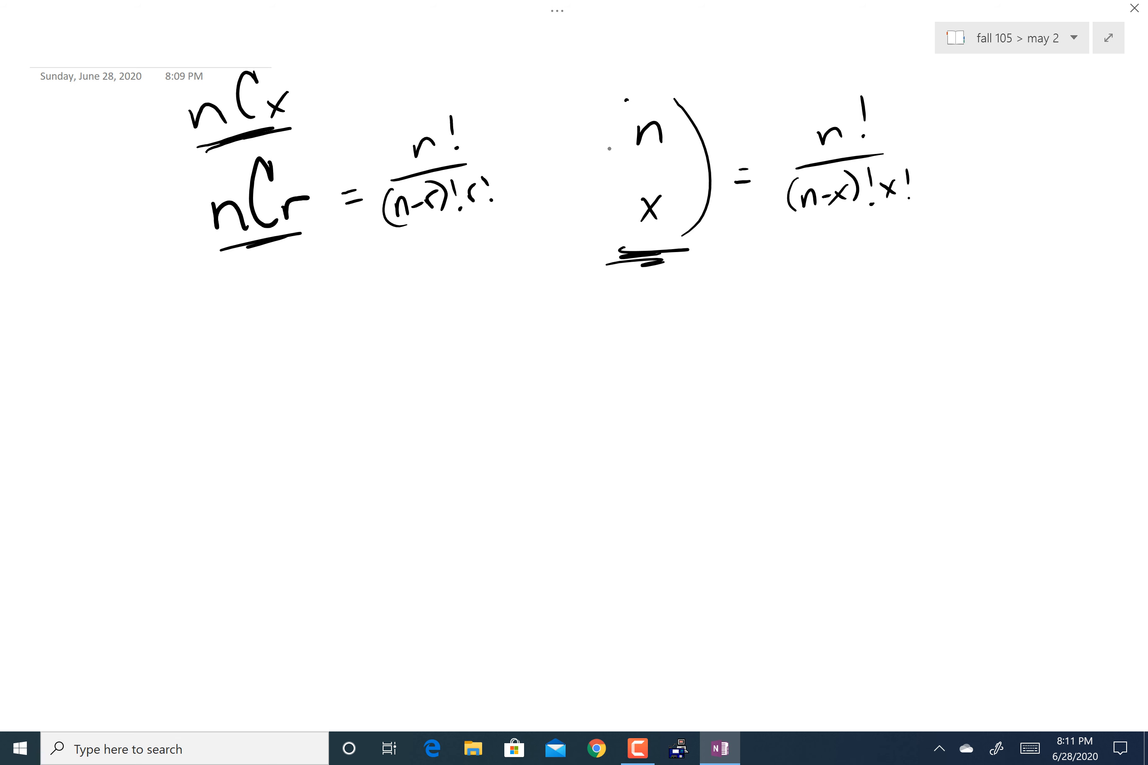
{"action": "left_click_drag", "start_coordinate": [615, 103], "coordinate": [615, 220]}
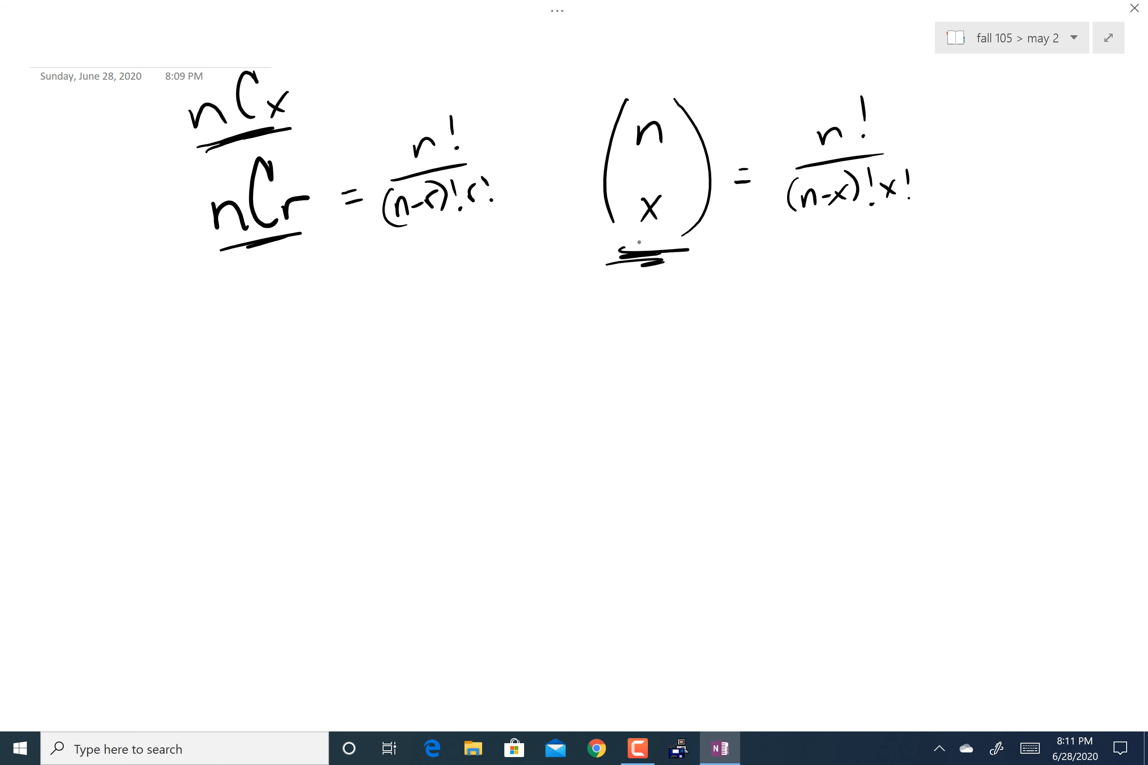